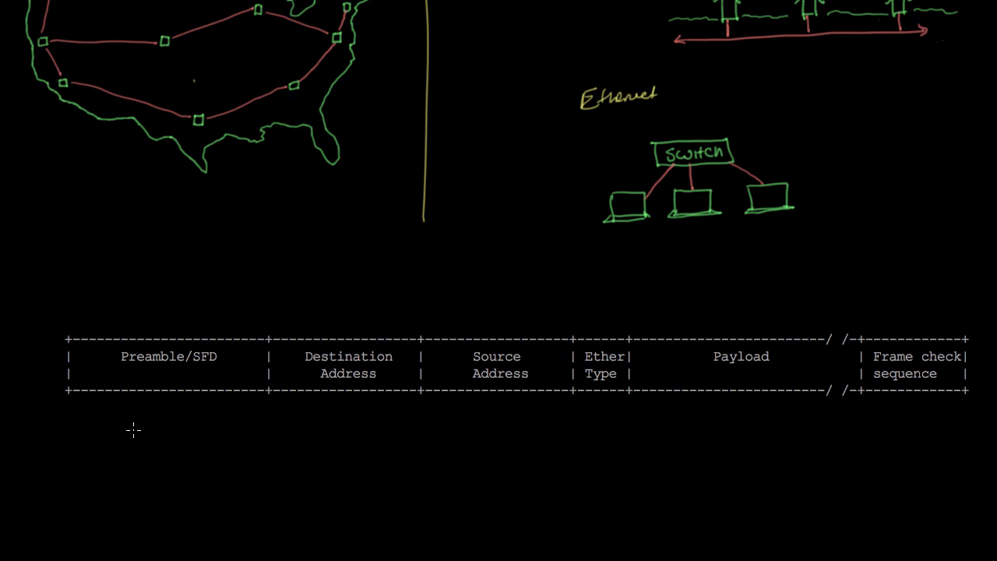
mouse_move(78, 403)
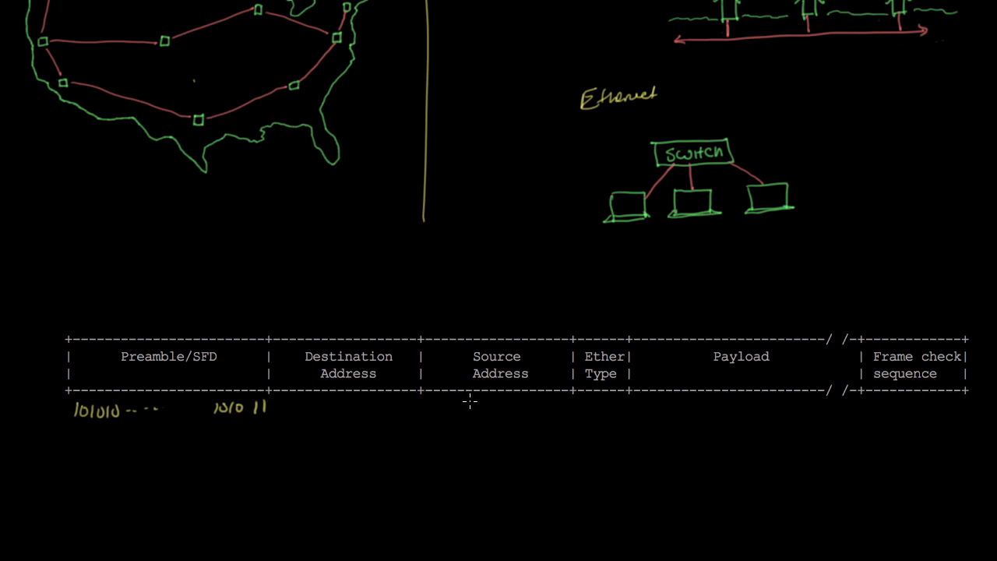
mouse_move(348, 398)
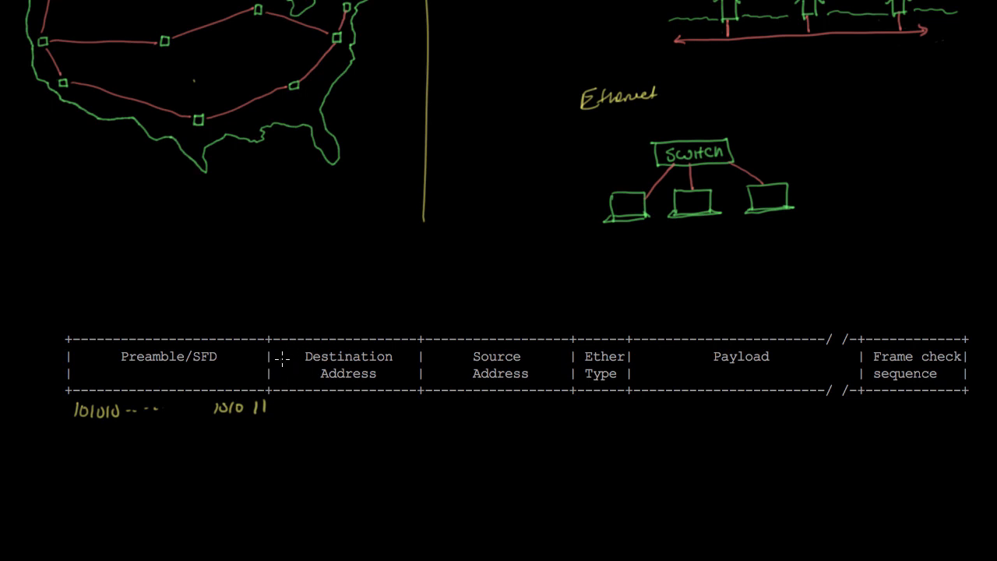
mouse_move(366, 401)
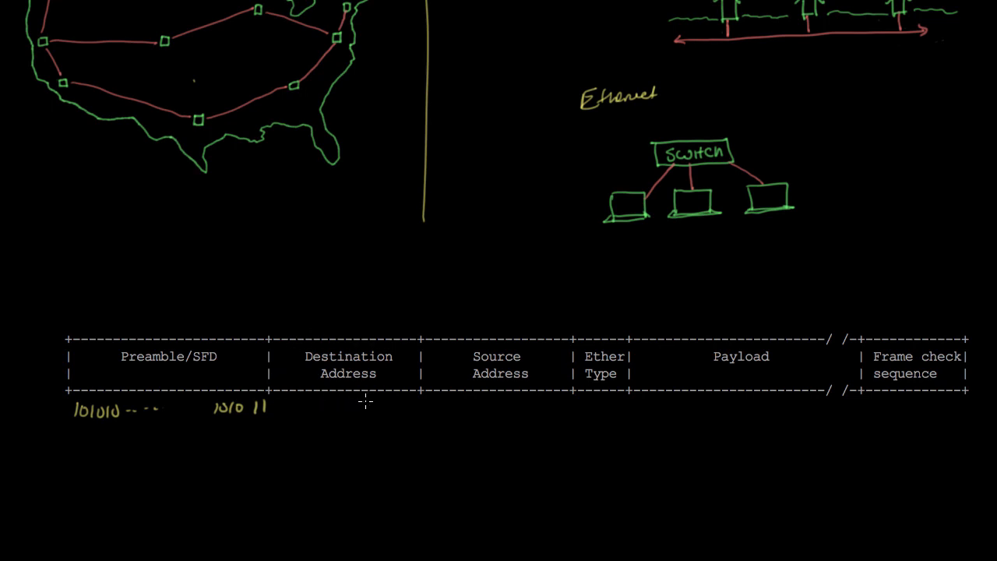
mouse_move(339, 346)
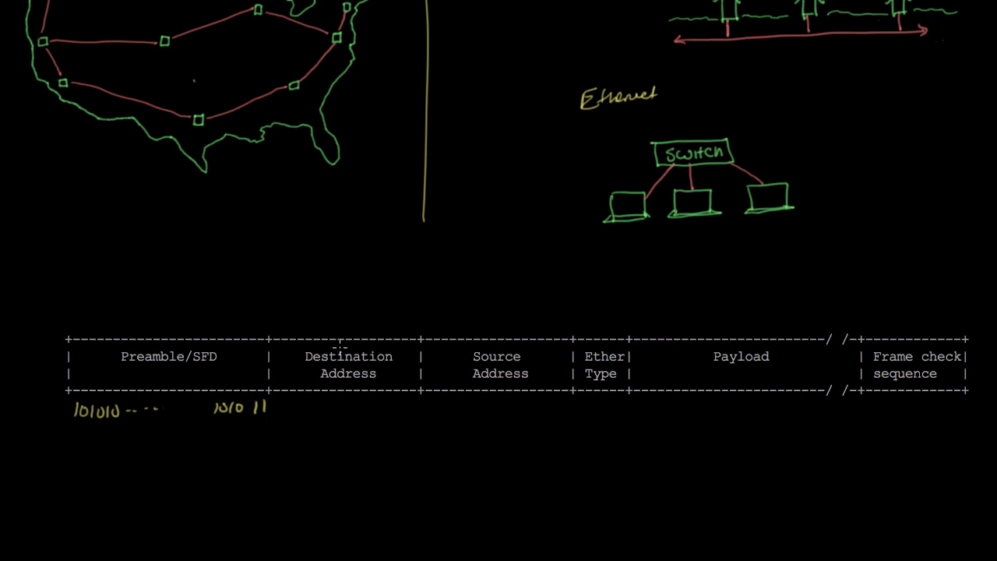
mouse_move(315, 314)
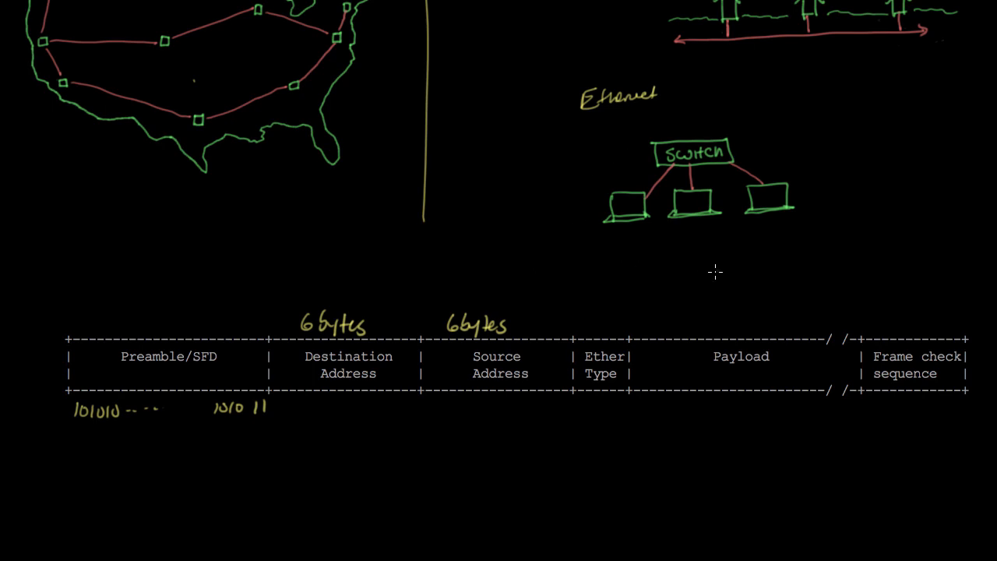
mouse_move(639, 150)
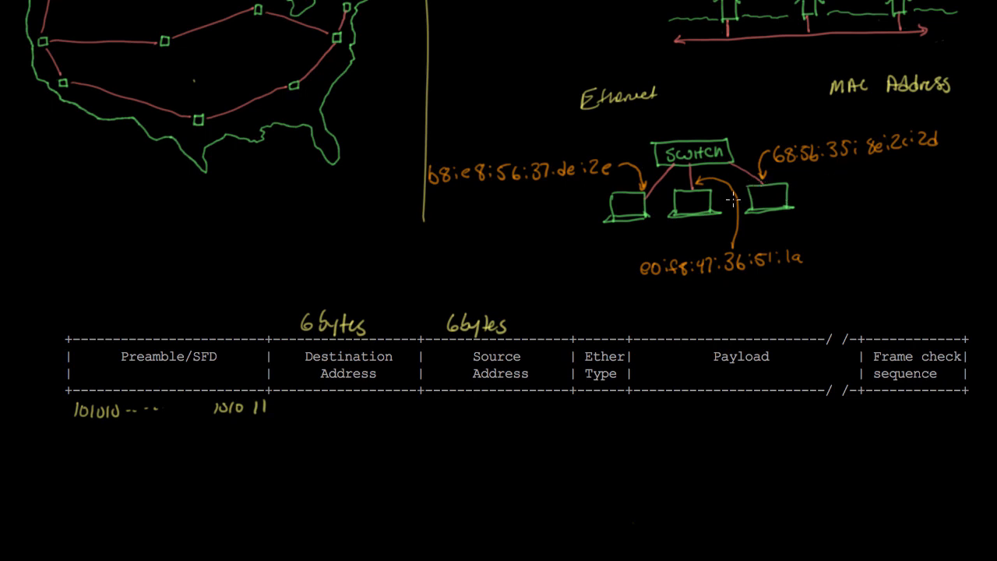
mouse_move(910, 164)
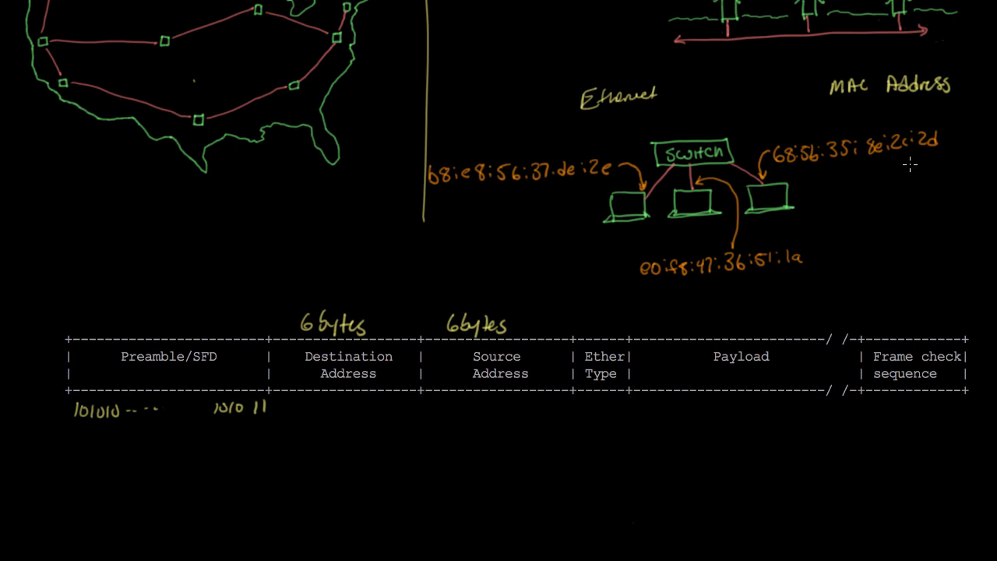
mouse_move(830, 165)
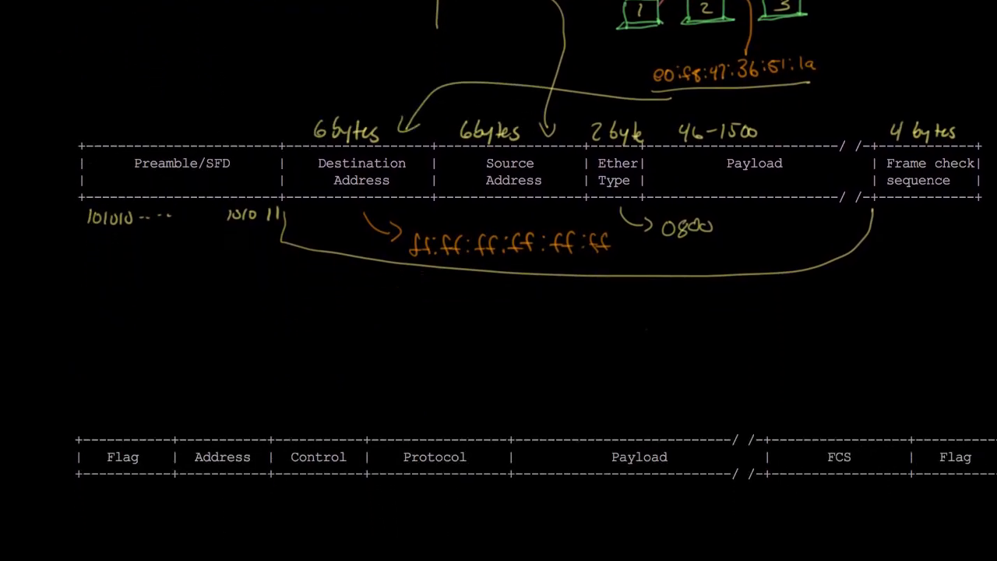
scroll("up", 3)
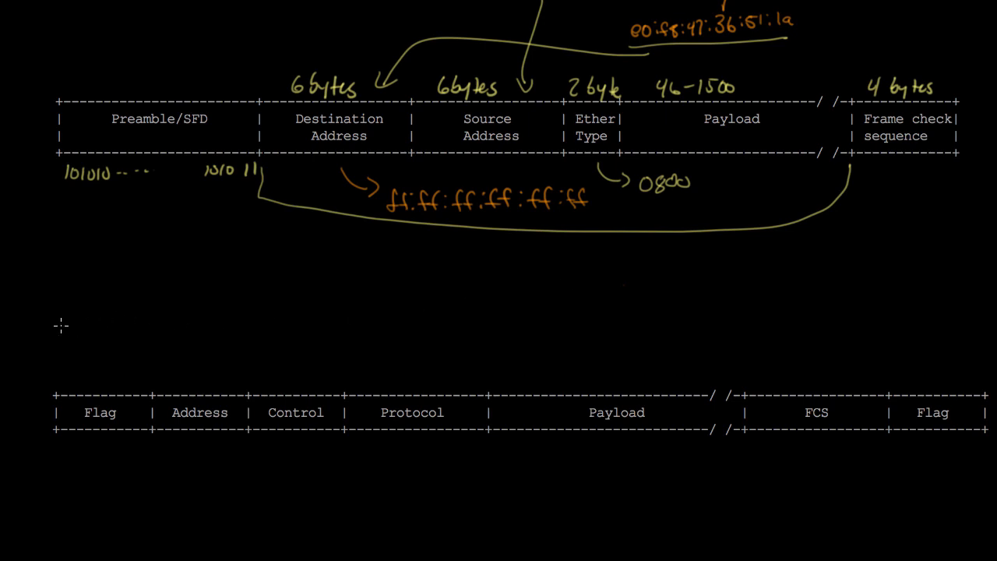
type("PPP")
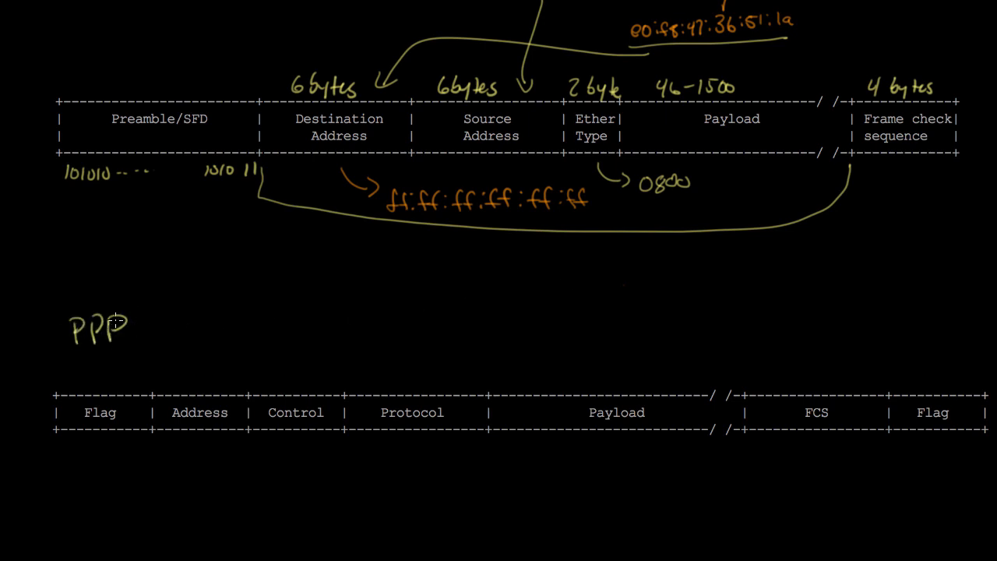